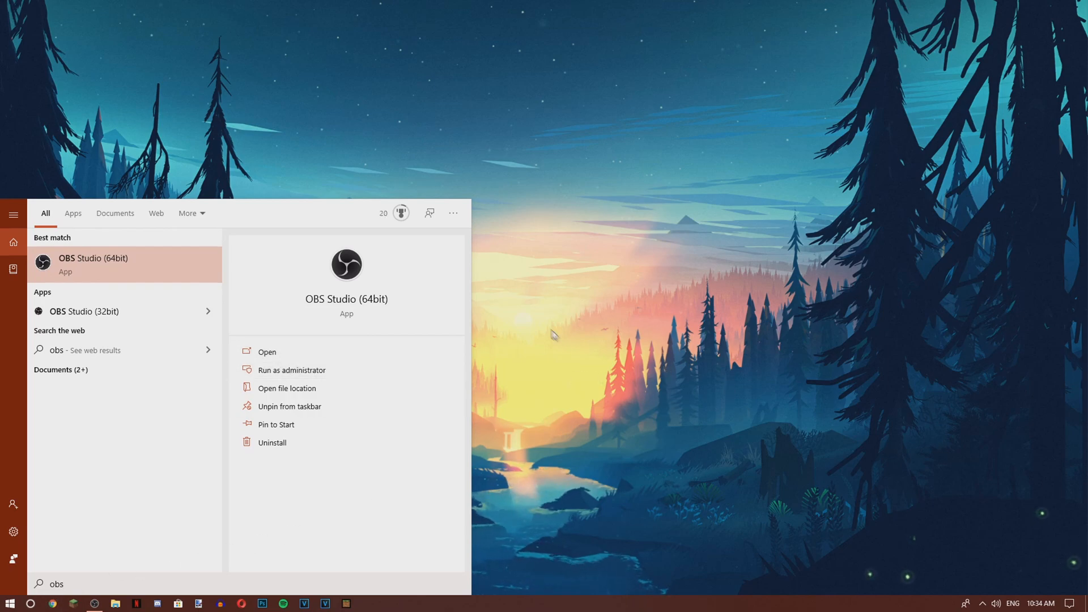
# Step: Launch OBS Studio (64bit) from the Start menu search results
pyautogui.click(92, 266)
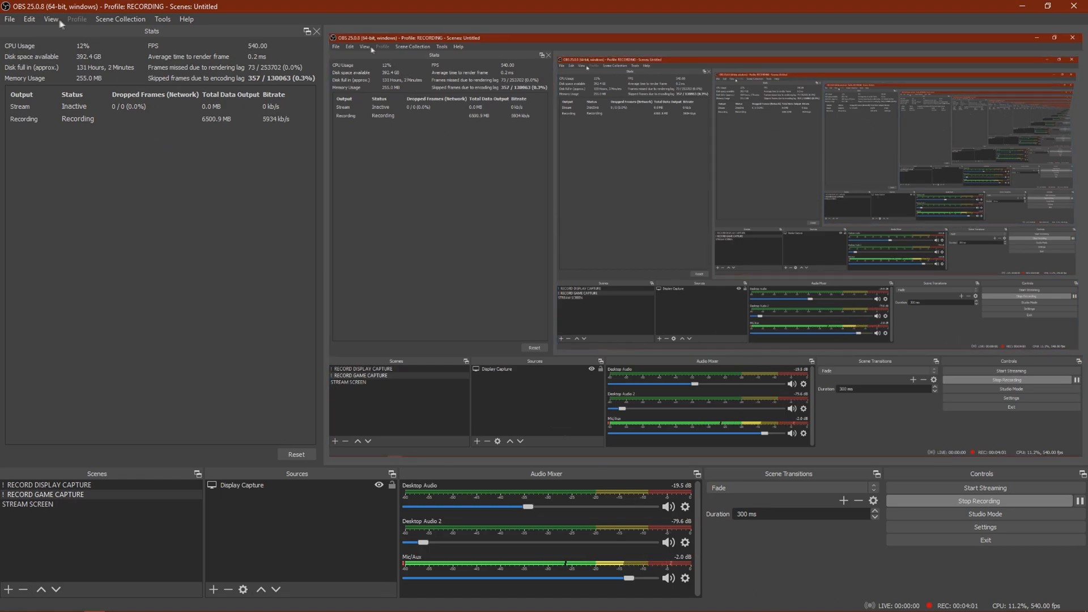
pyautogui.click(50, 21)
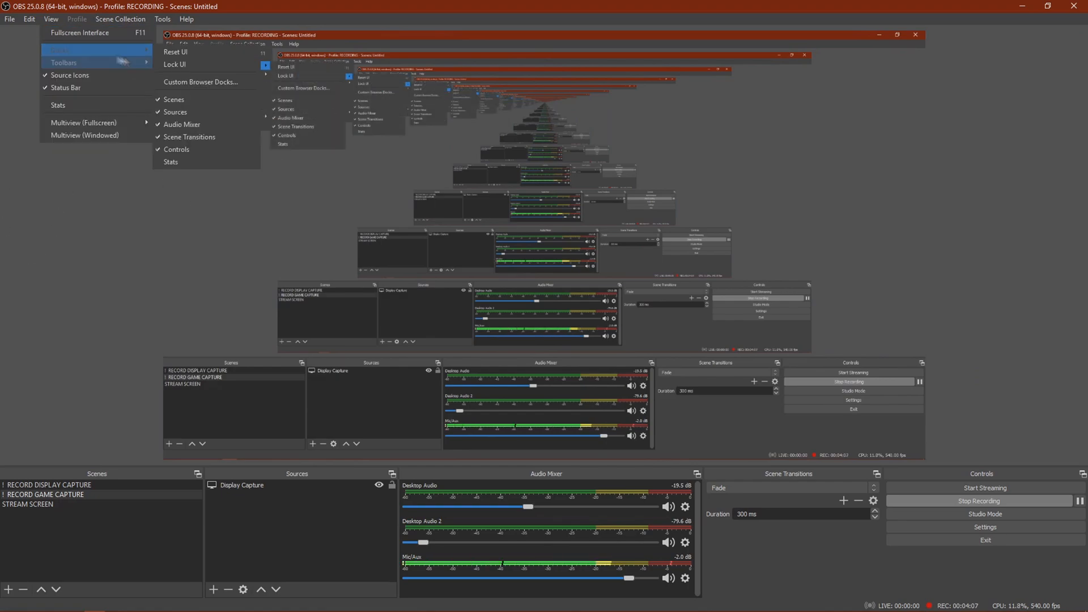
pyautogui.click(170, 162)
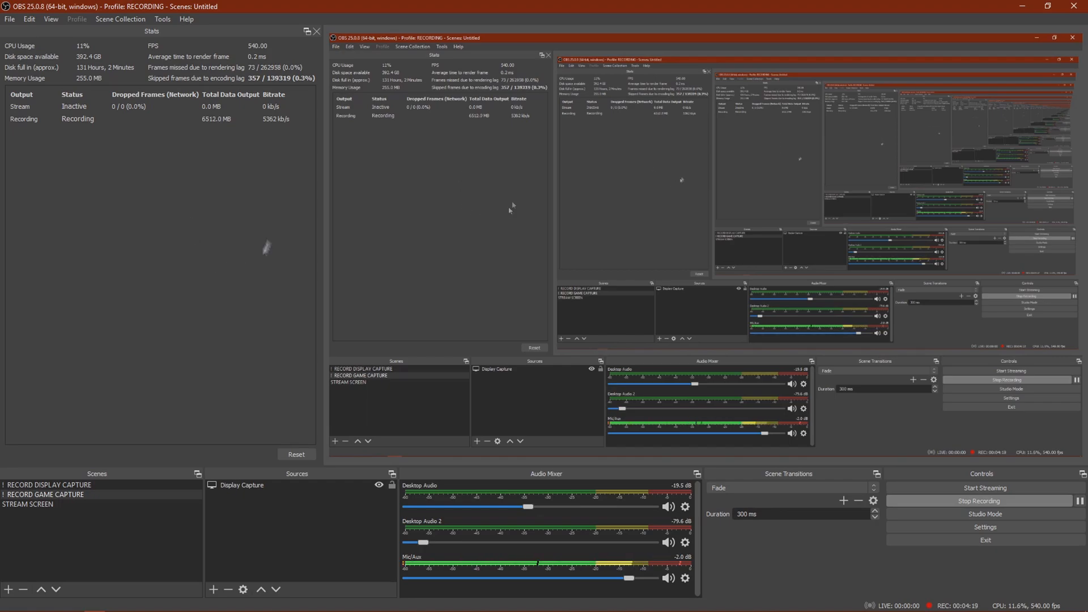
pyautogui.moveTo(170, 178)
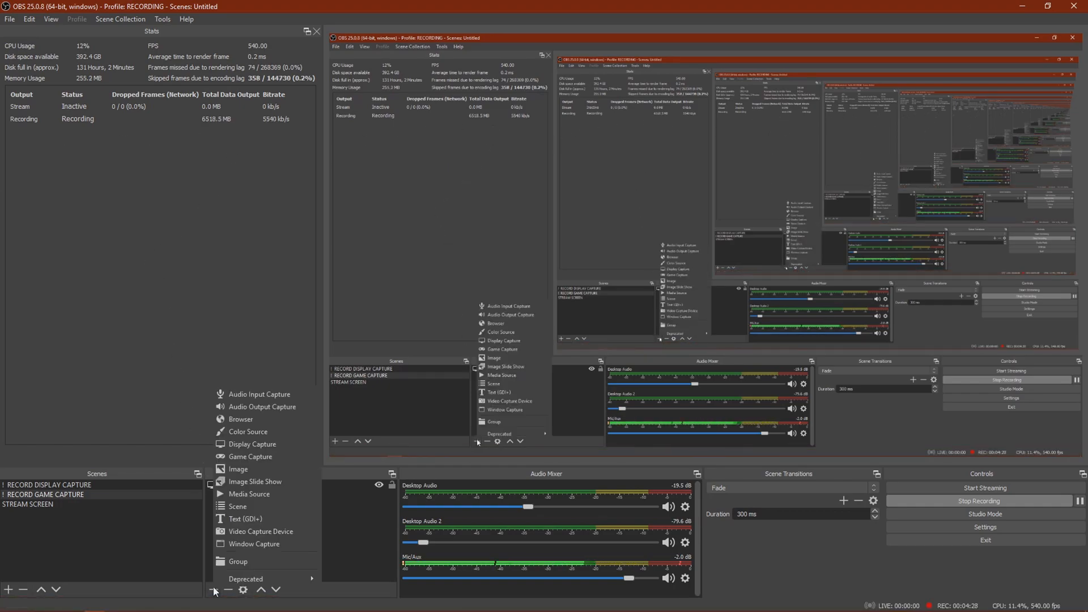
pyautogui.moveTo(244, 444)
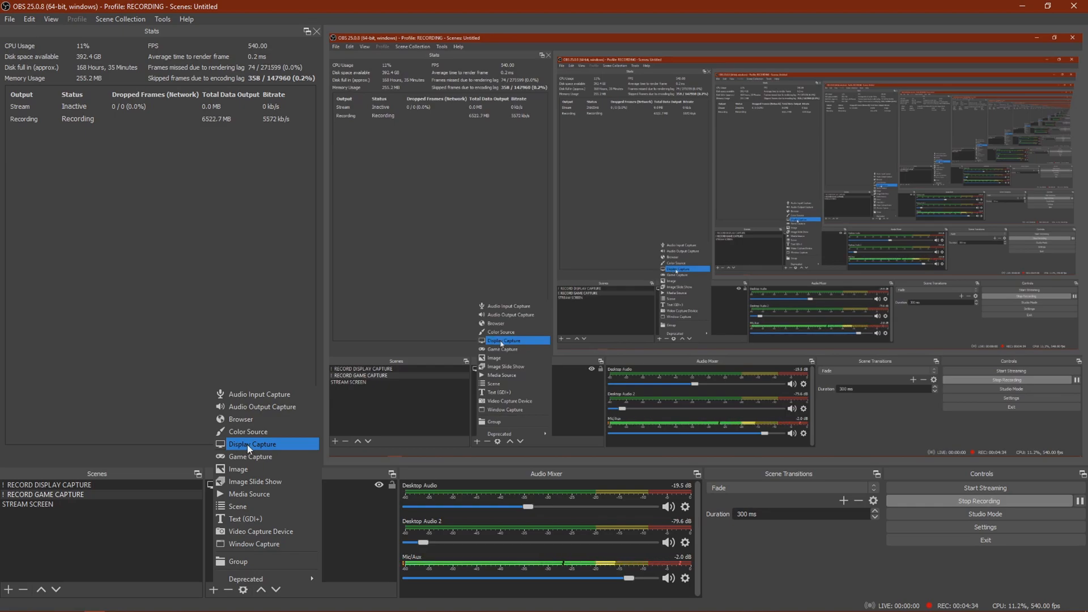
pyautogui.moveTo(245, 446)
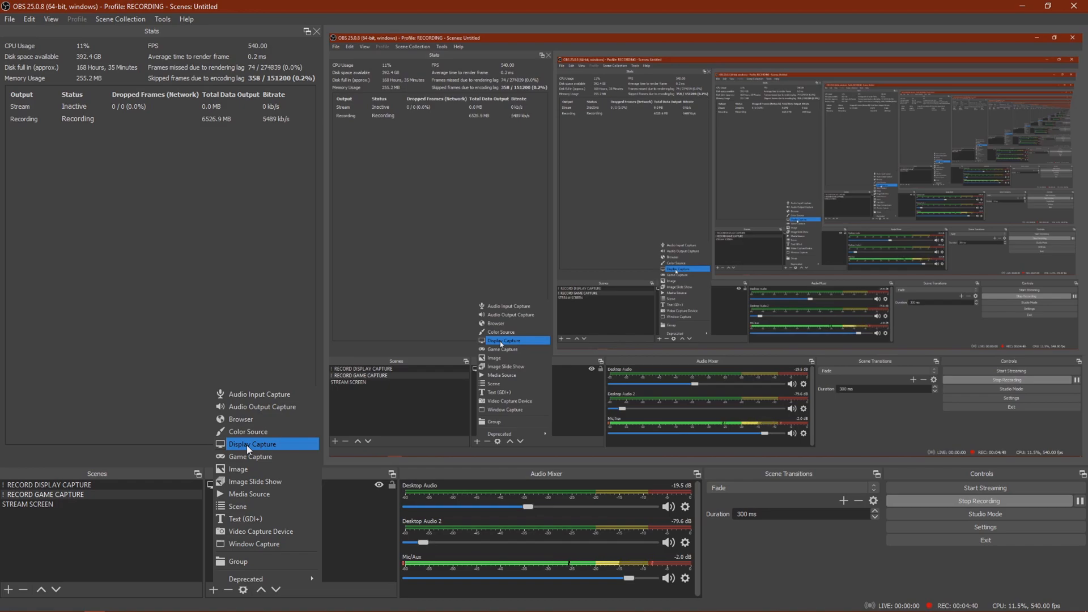
pyautogui.click(249, 455)
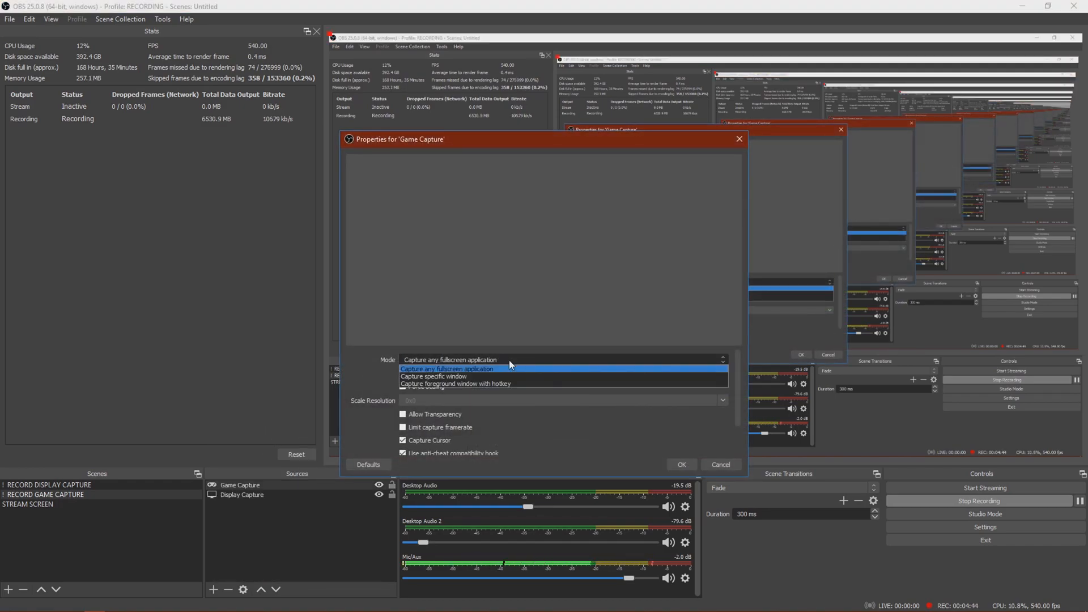
pyautogui.click(433, 375)
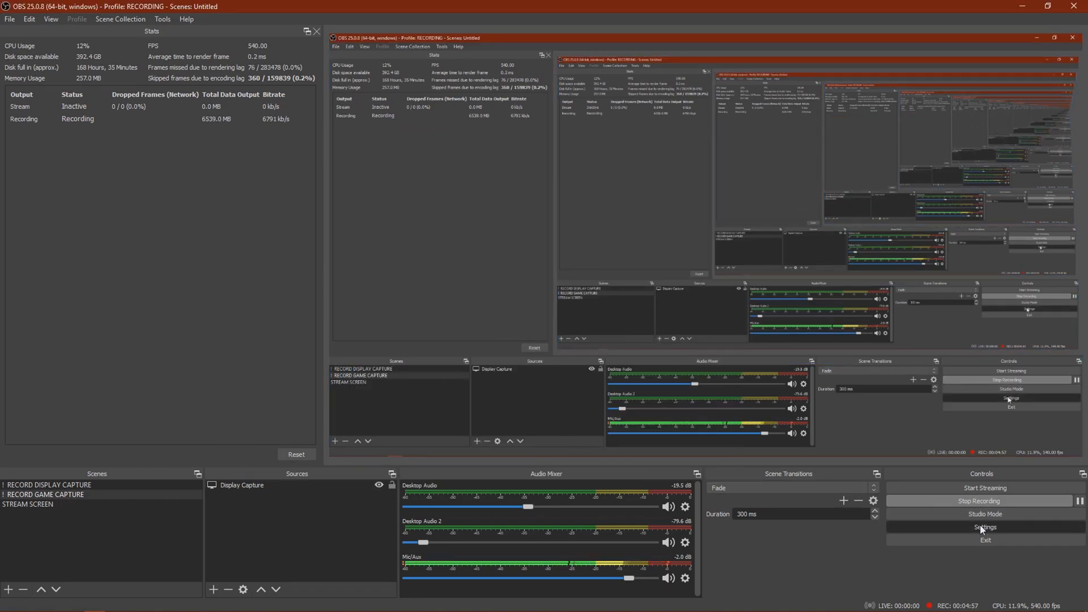
# Step: Review the Recording output options, keeping the encoder profile on high with CQP, CQ 16, Max Performance
pyautogui.click(984, 527)
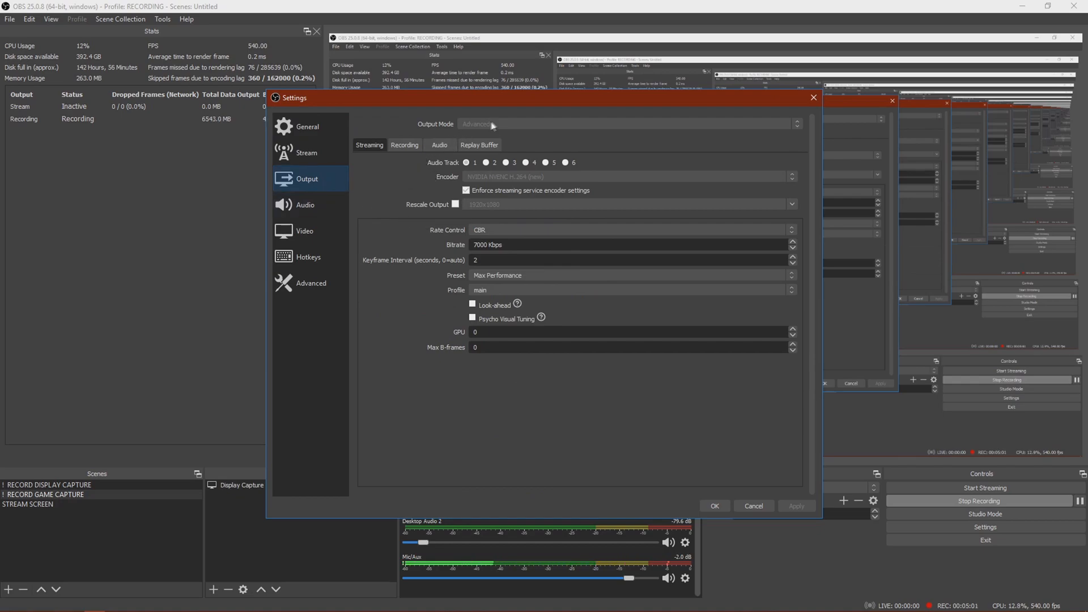
pyautogui.click(404, 145)
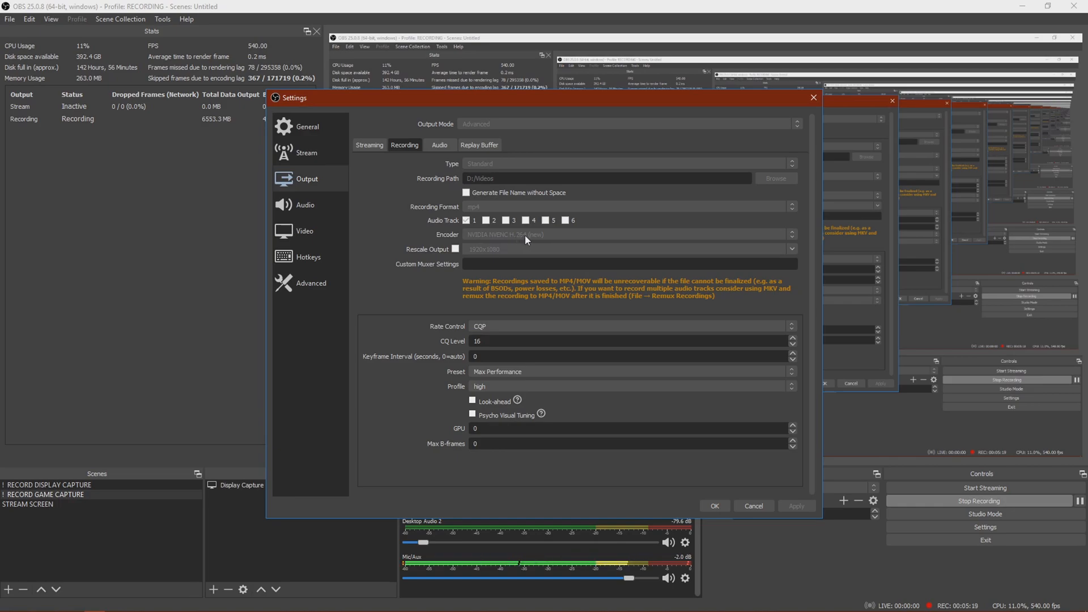
pyautogui.moveTo(535, 240)
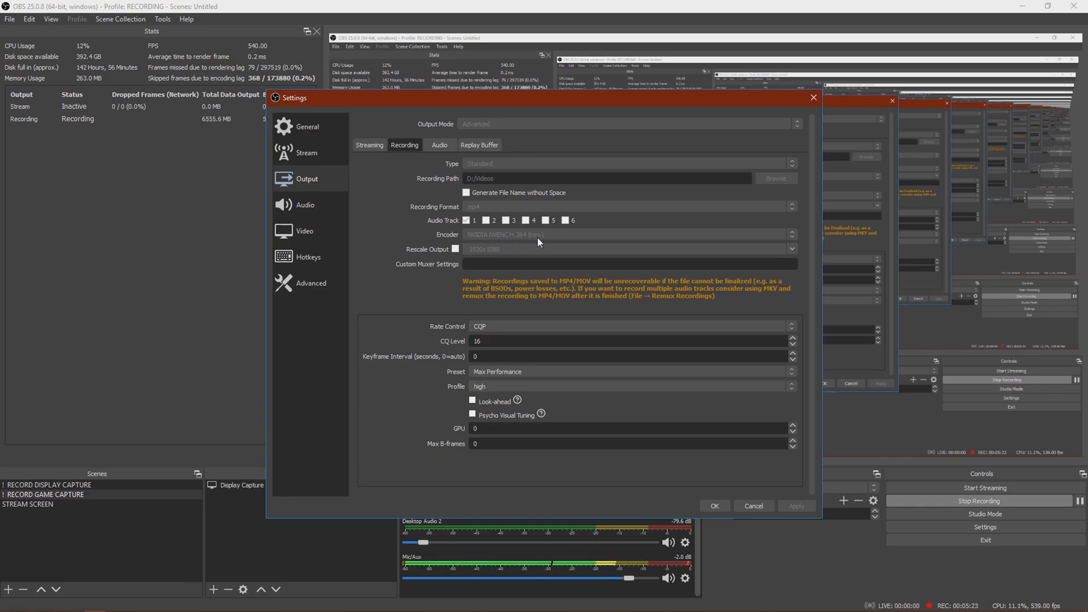
pyautogui.moveTo(548, 236)
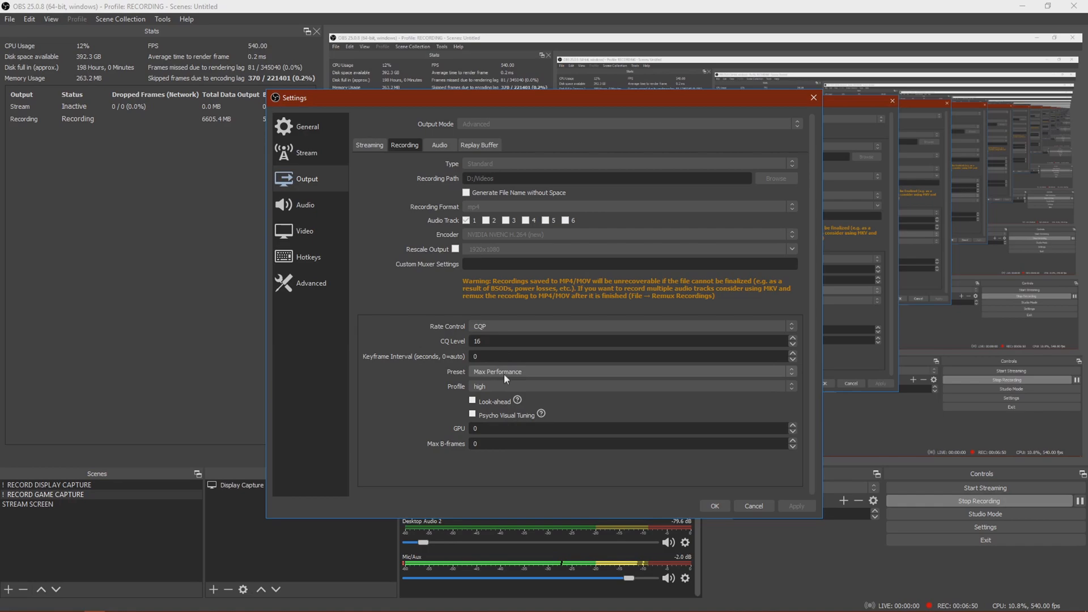
pyautogui.click(628, 386)
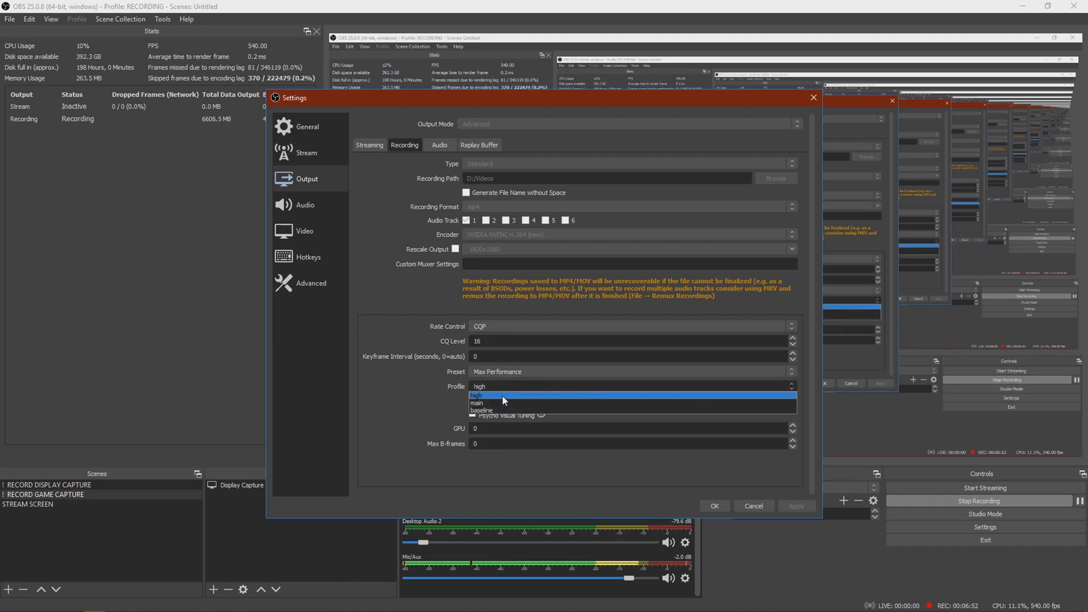
pyautogui.click(476, 394)
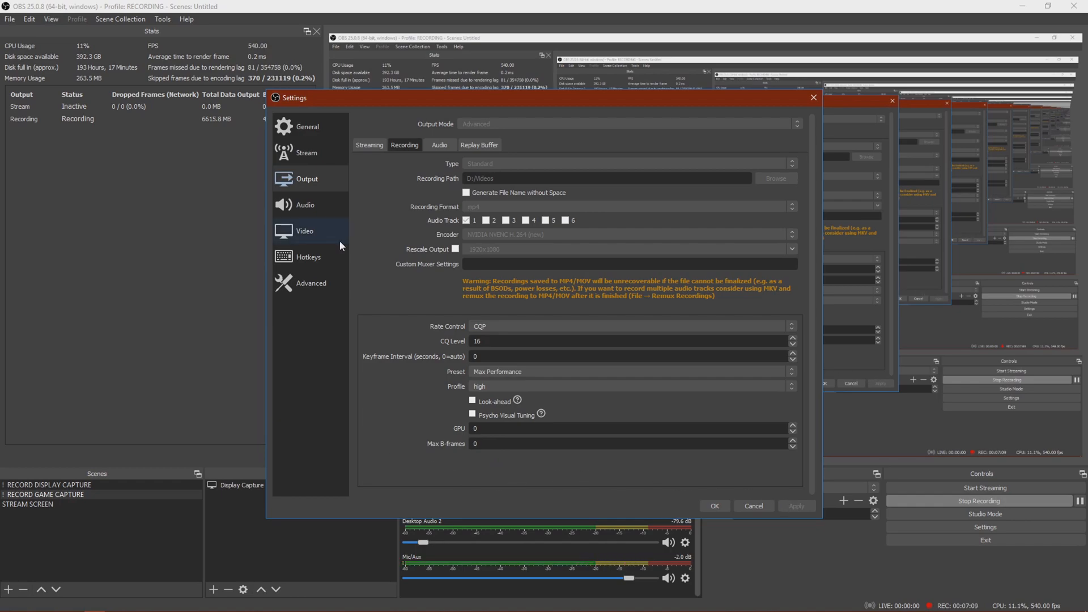
# Step: View the Video settings showing 1920x1080 resolution at 540/1 frame rate
pyautogui.click(304, 231)
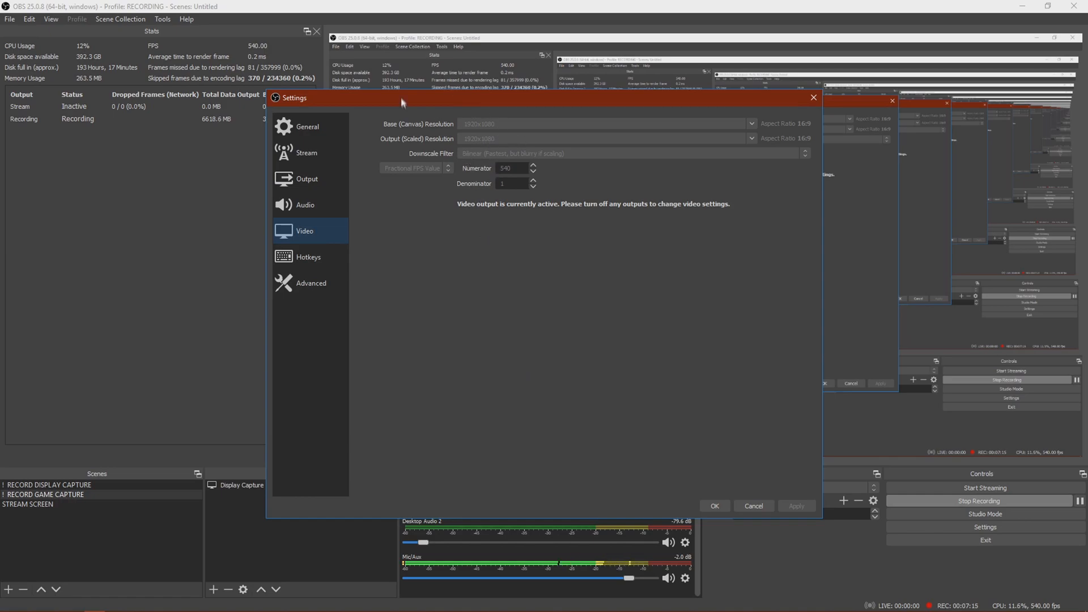
pyautogui.moveTo(490, 128)
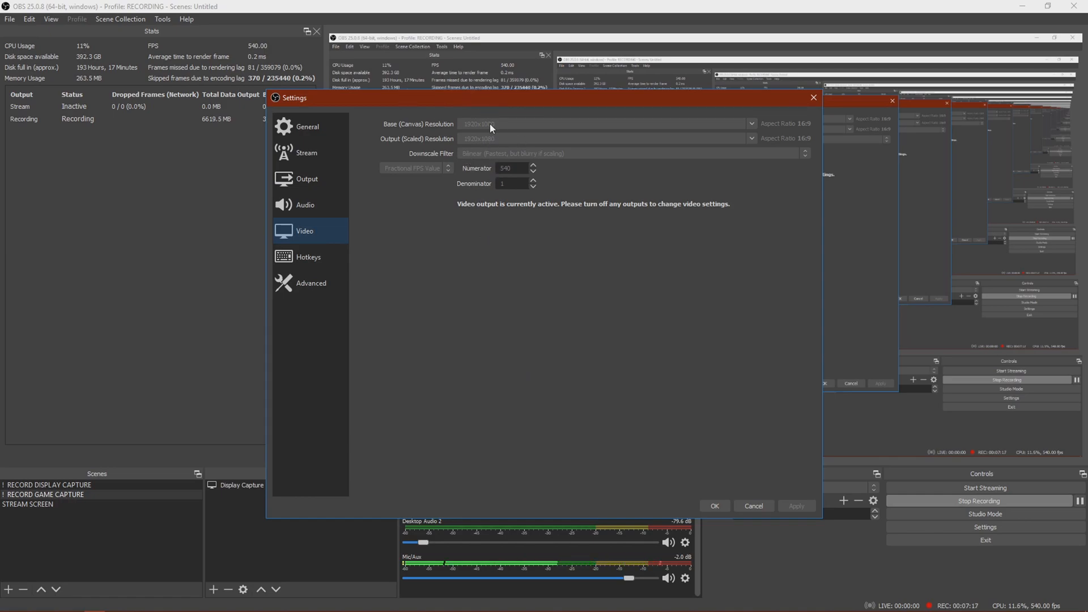
pyautogui.moveTo(496, 134)
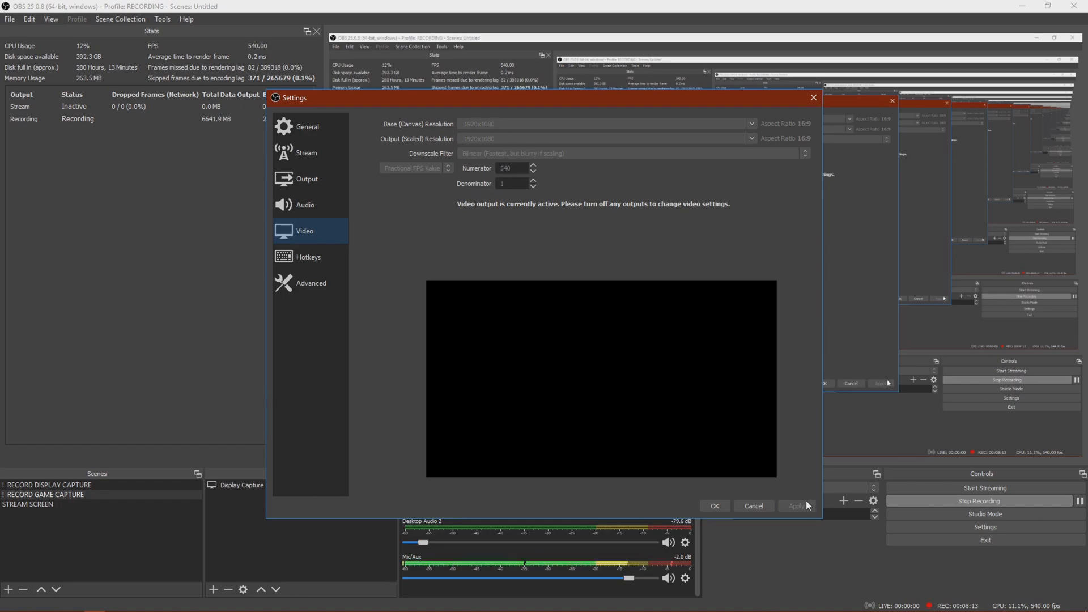
# Step: Keep Advanced process priority at Below Normal and confirm the settings with OK
pyautogui.click(310, 283)
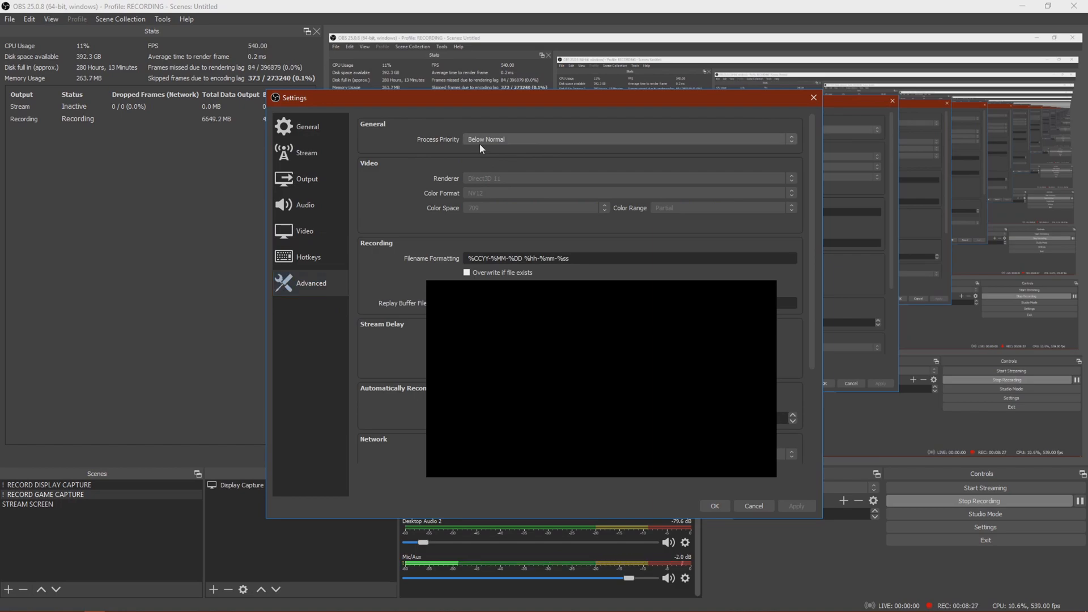
pyautogui.click(628, 140)
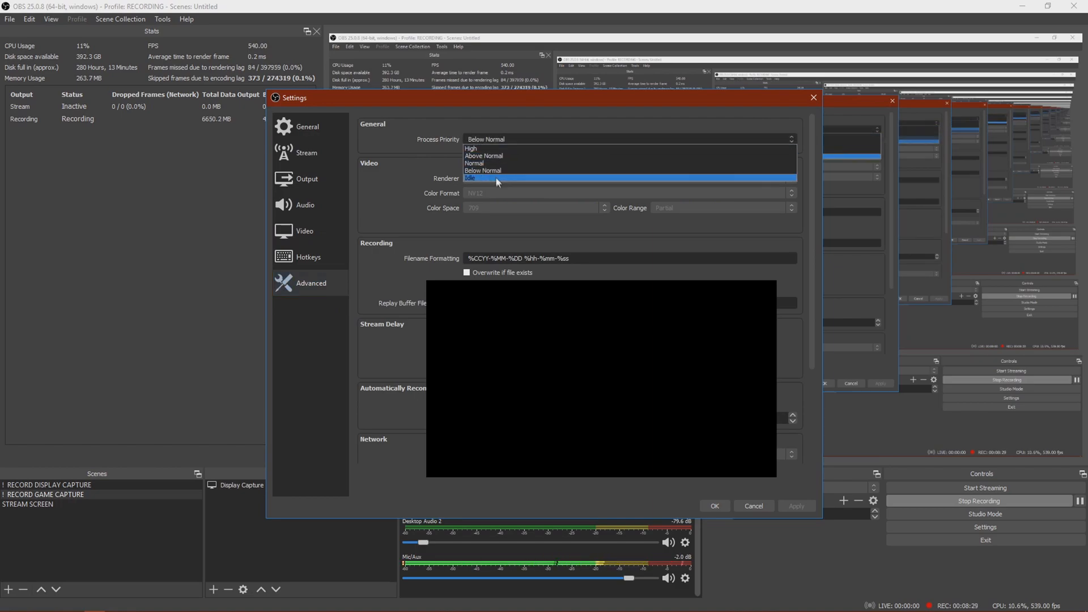
pyautogui.click(497, 178)
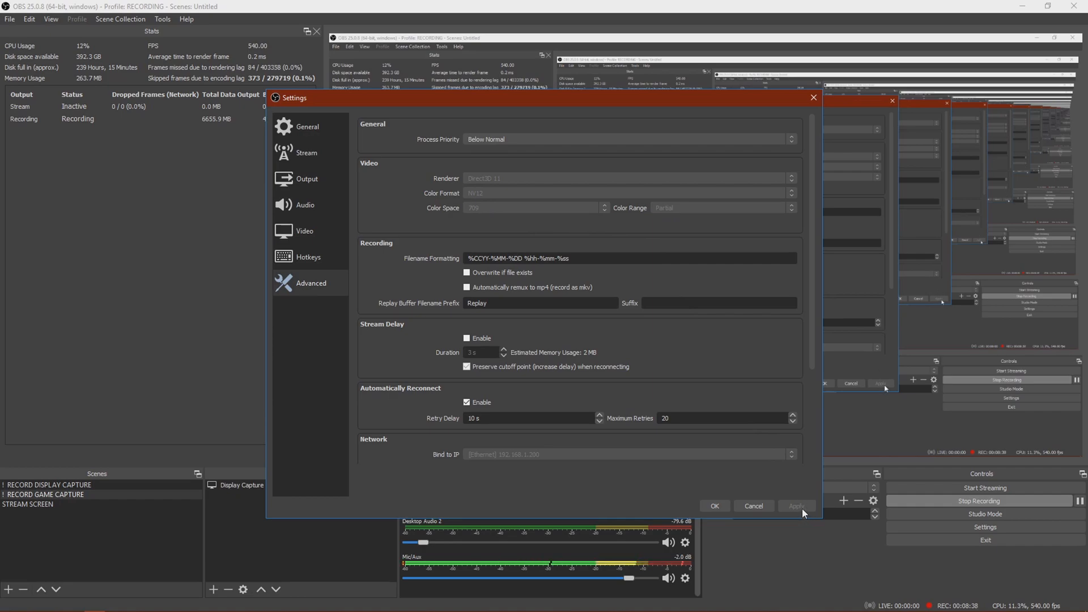
pyautogui.click(714, 505)
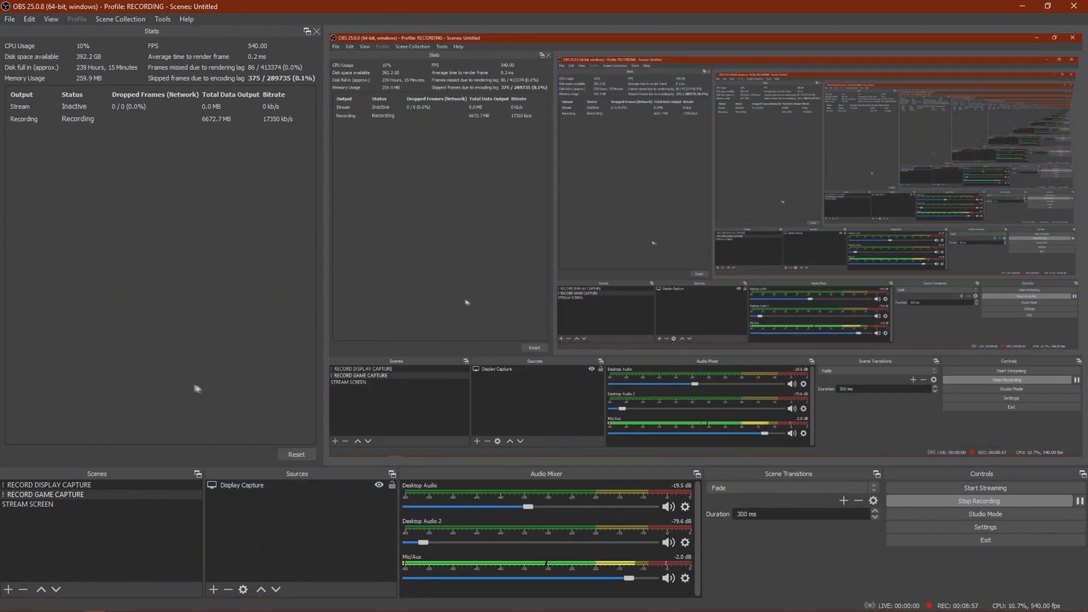
pyautogui.moveTo(458, 299)
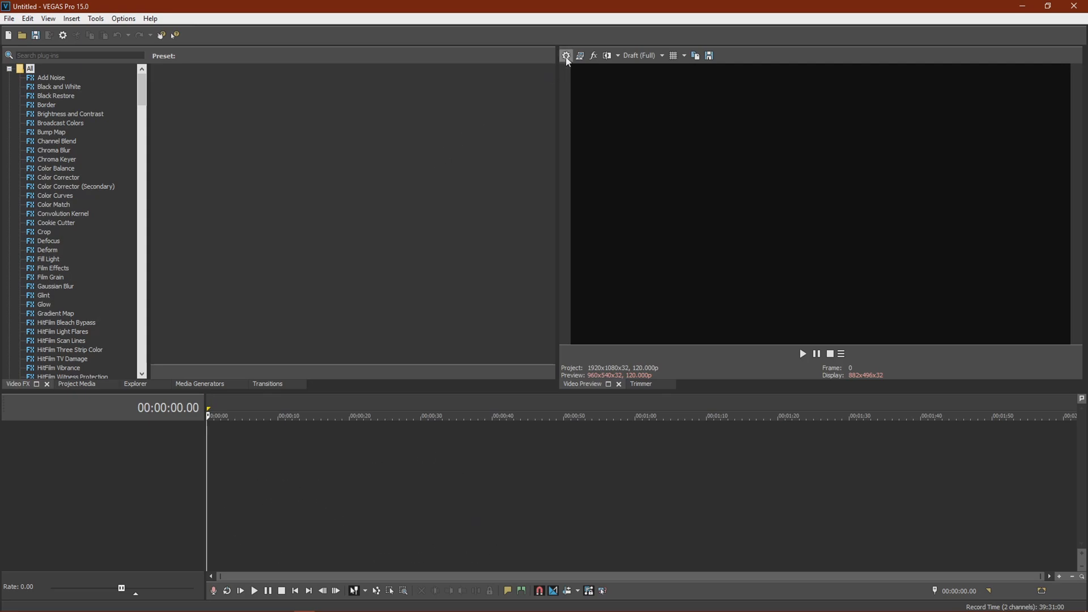
# Step: Set project properties to 8-bit pixel format with smart resampling and apply them
pyautogui.click(566, 56)
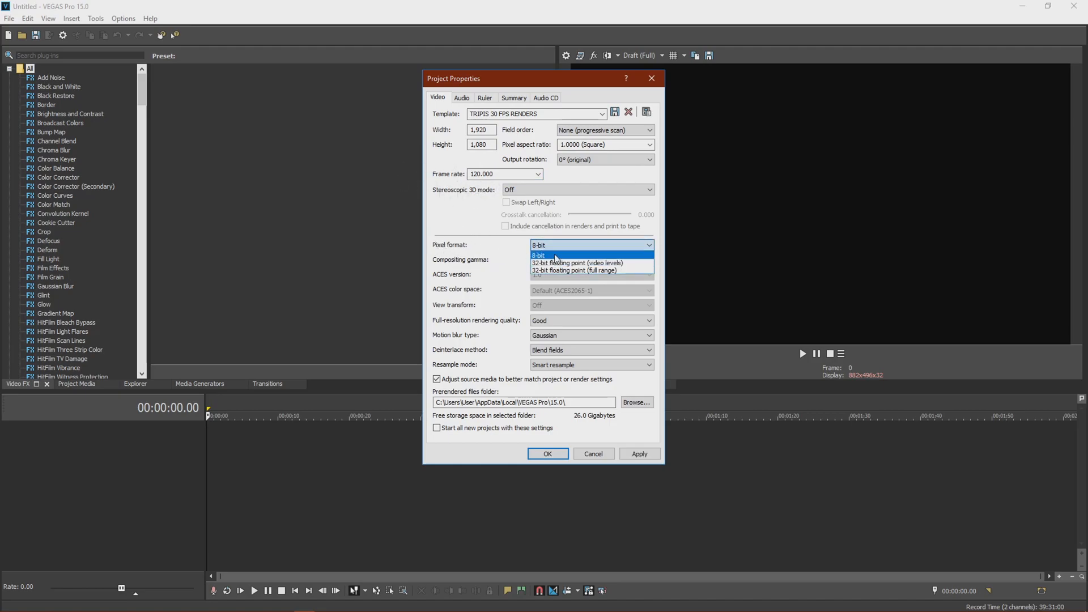
pyautogui.click(555, 255)
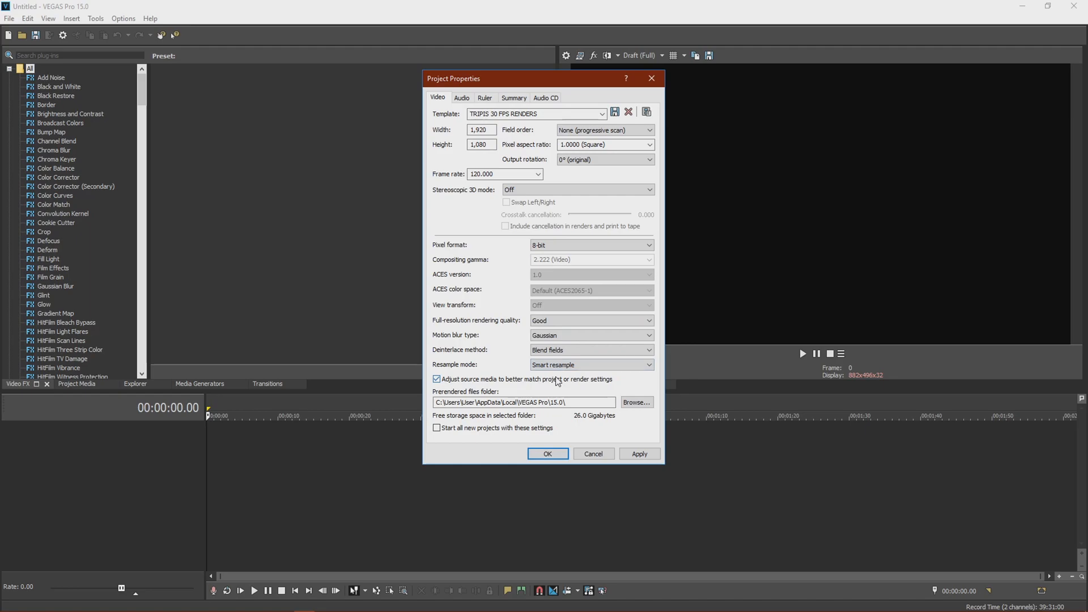
pyautogui.moveTo(556, 381)
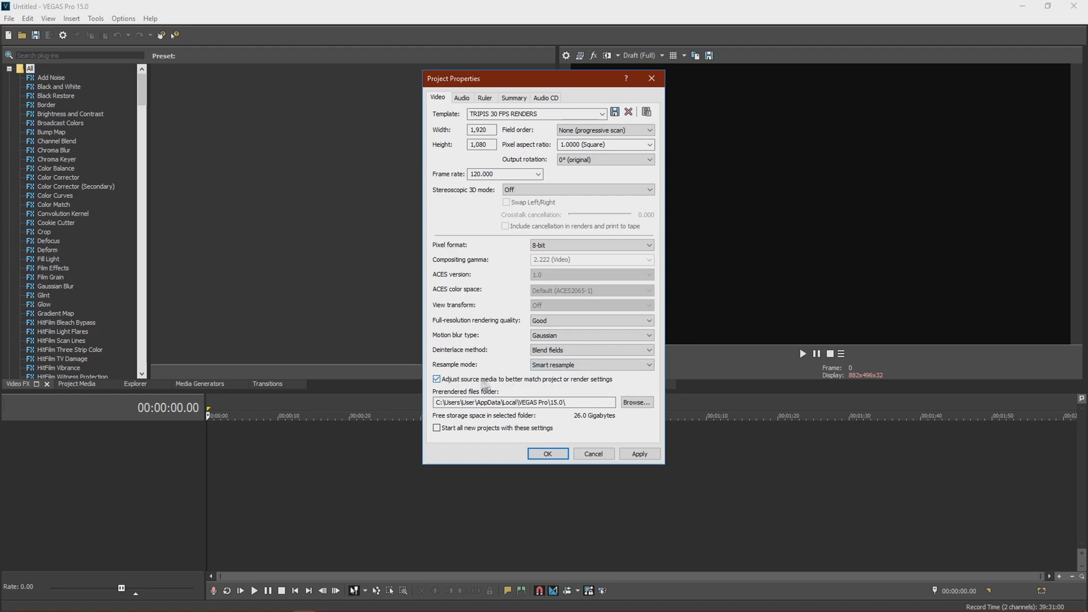
pyautogui.moveTo(571, 388)
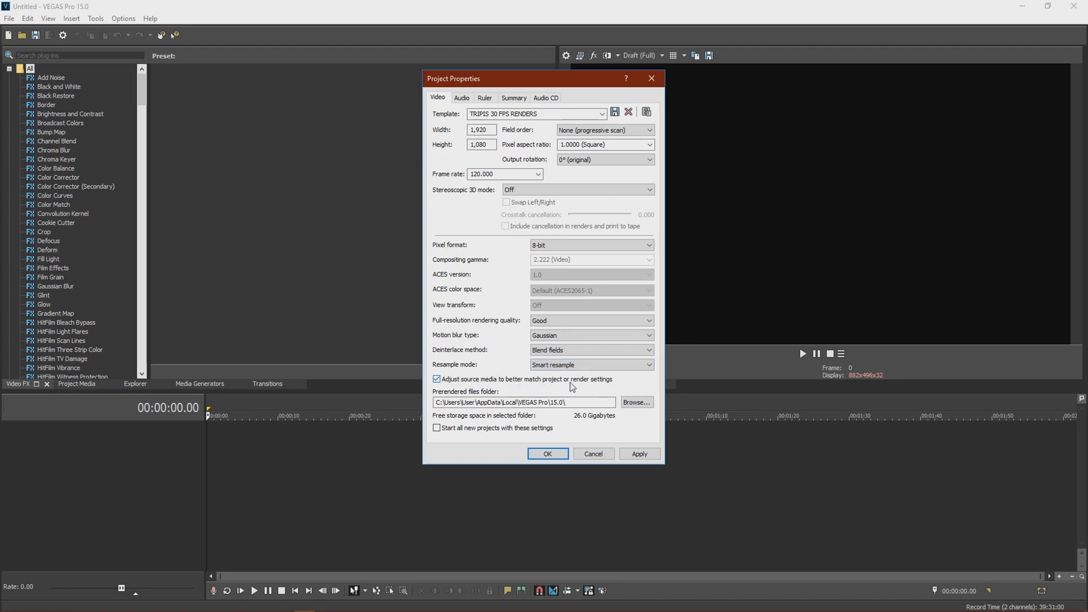
pyautogui.click(640, 453)
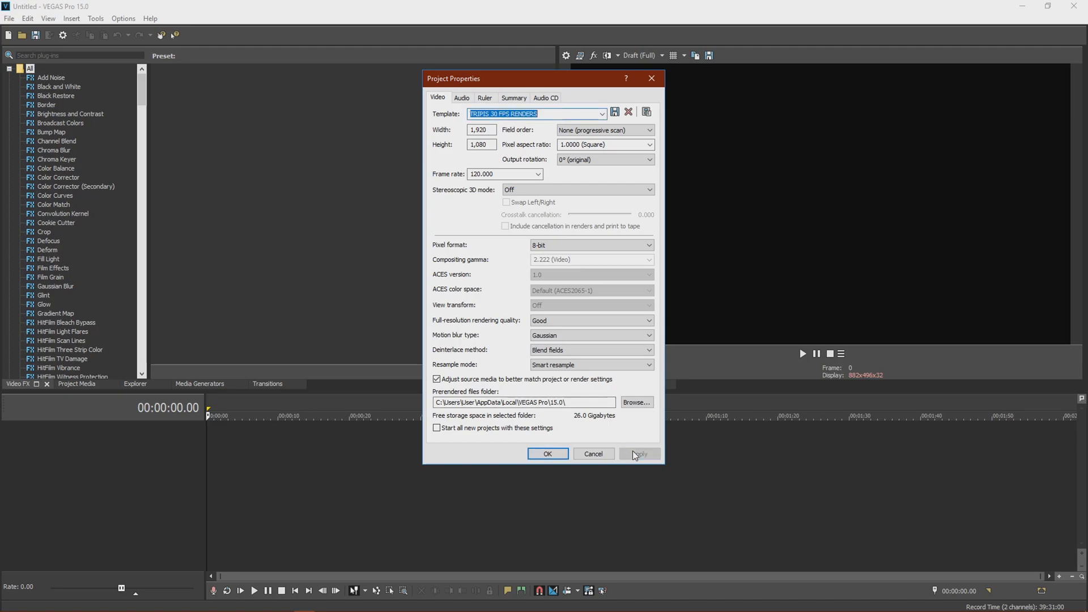
pyautogui.moveTo(562, 247)
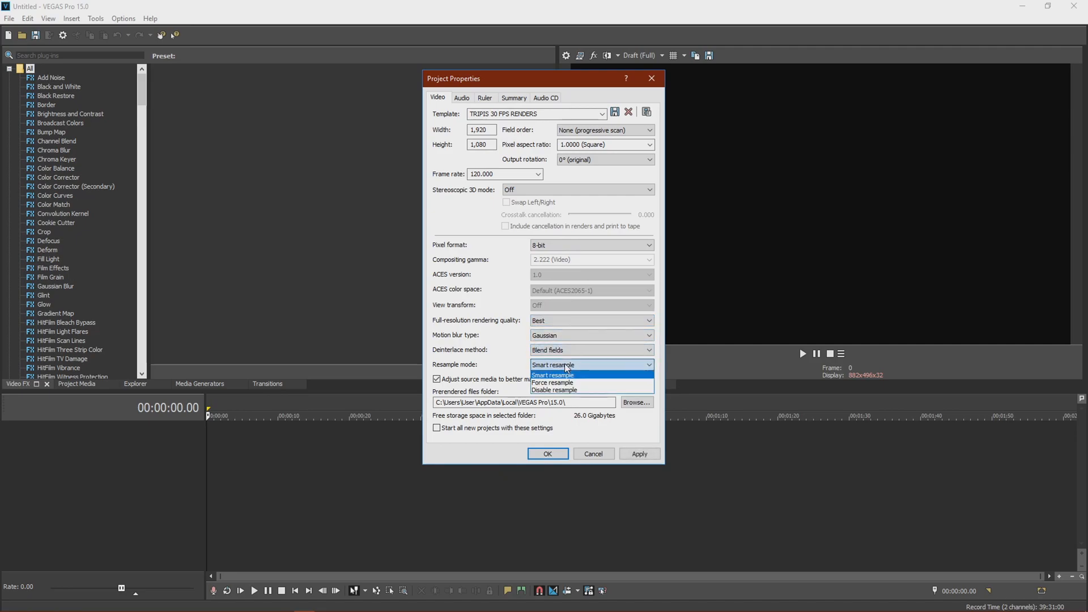
pyautogui.click(552, 383)
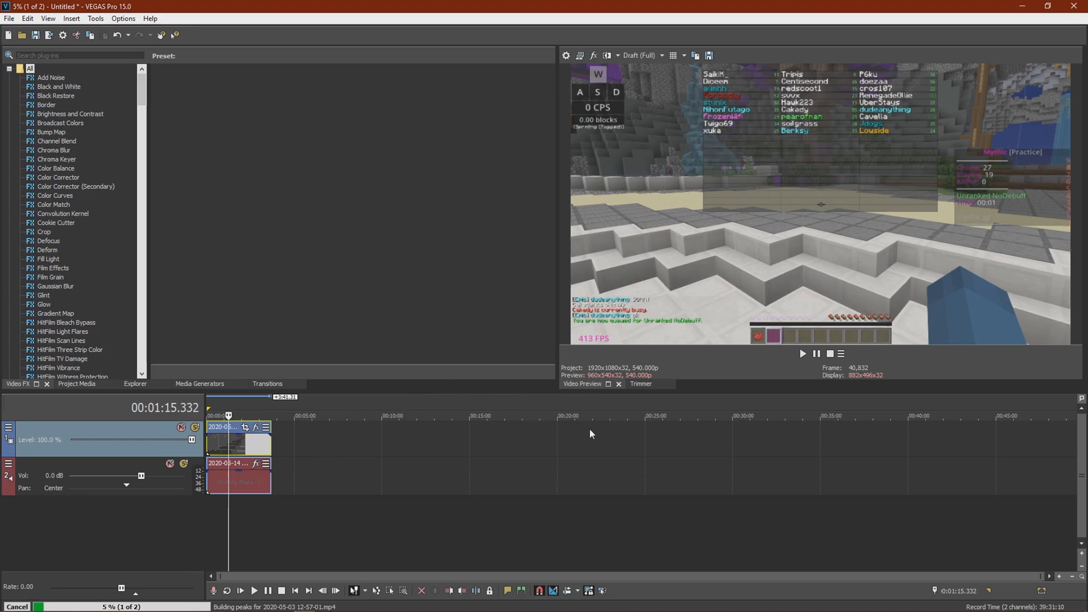
# Step: Bring up the Render As dialog from the File menu
pyautogui.click(7, 21)
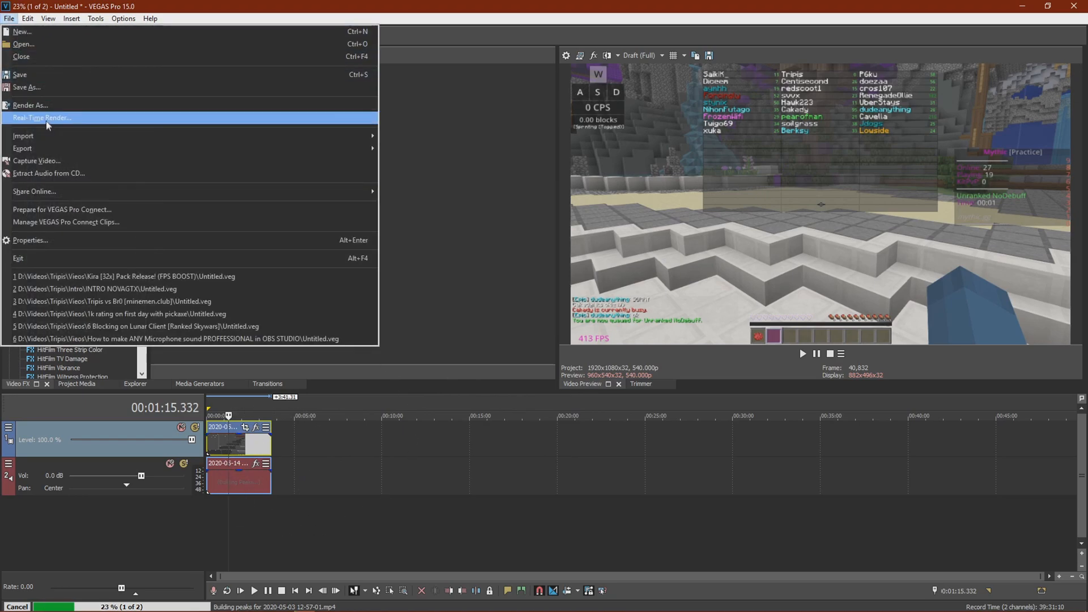
pyautogui.click(31, 105)
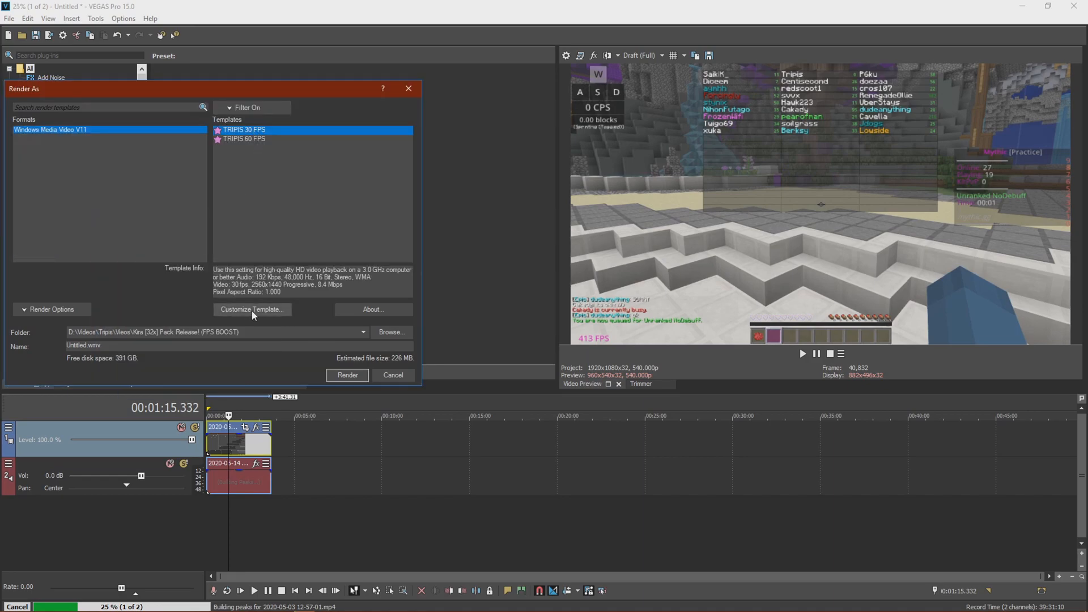
# Step: Review the TRIPIS 30 FPS template's Video, Bit rate and Project settings, then select its name for saving
pyautogui.click(251, 309)
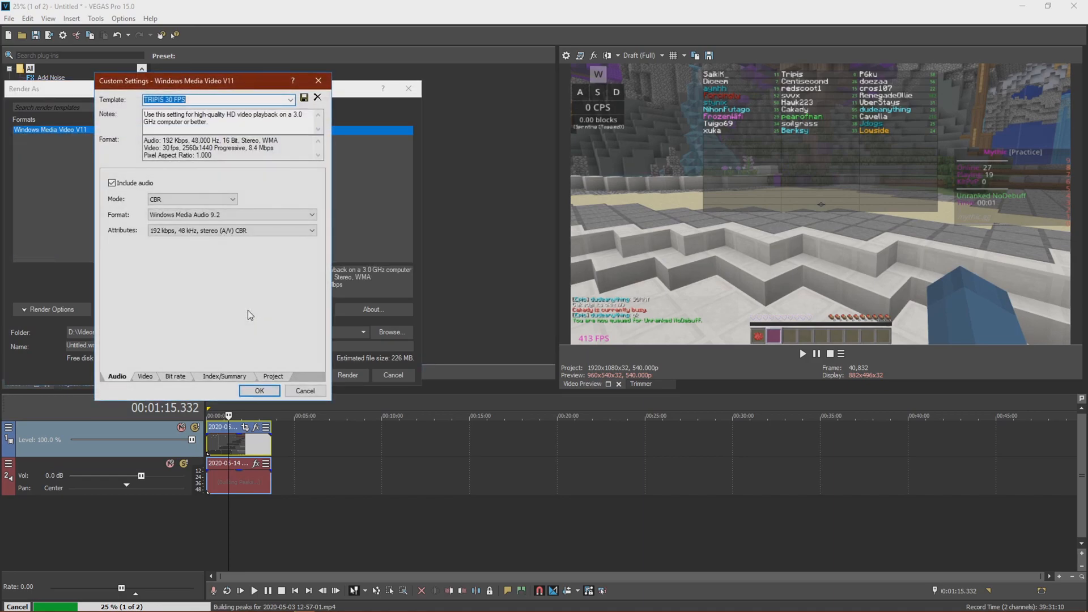
pyautogui.moveTo(145, 392)
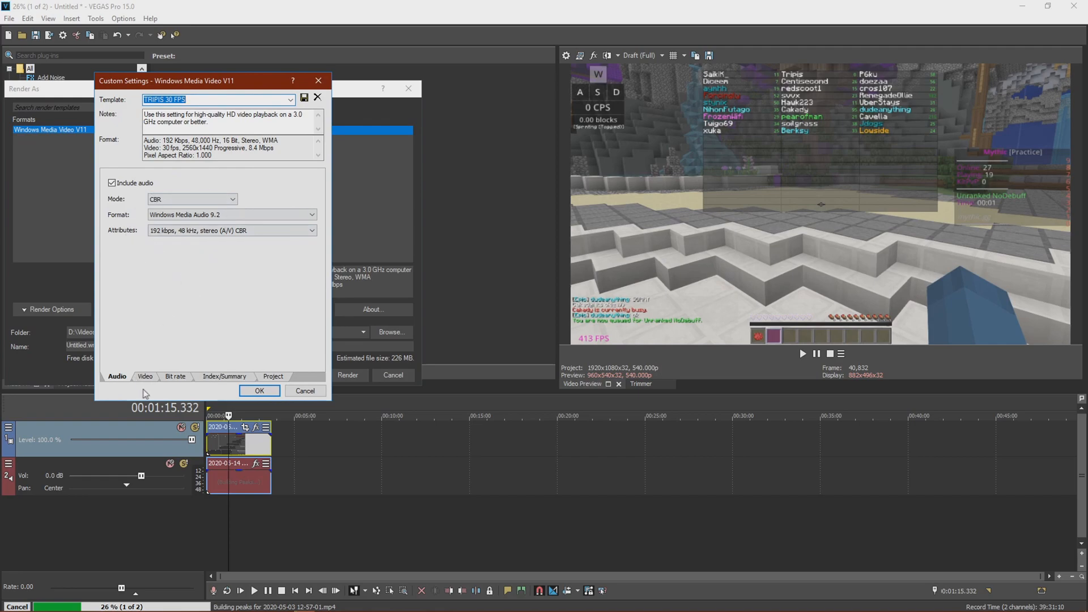
pyautogui.click(145, 376)
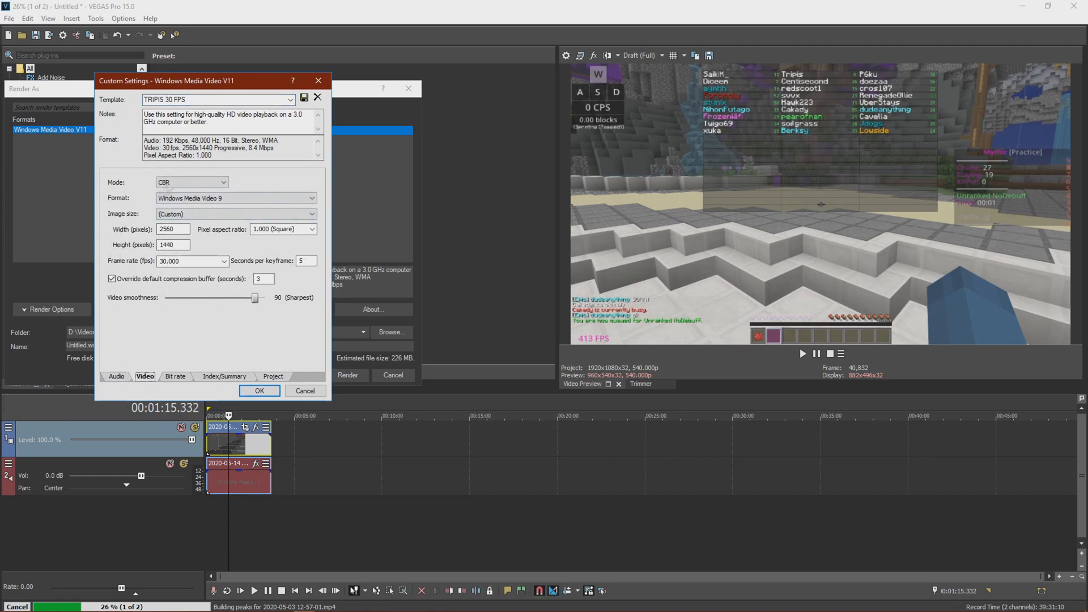
pyautogui.click(176, 376)
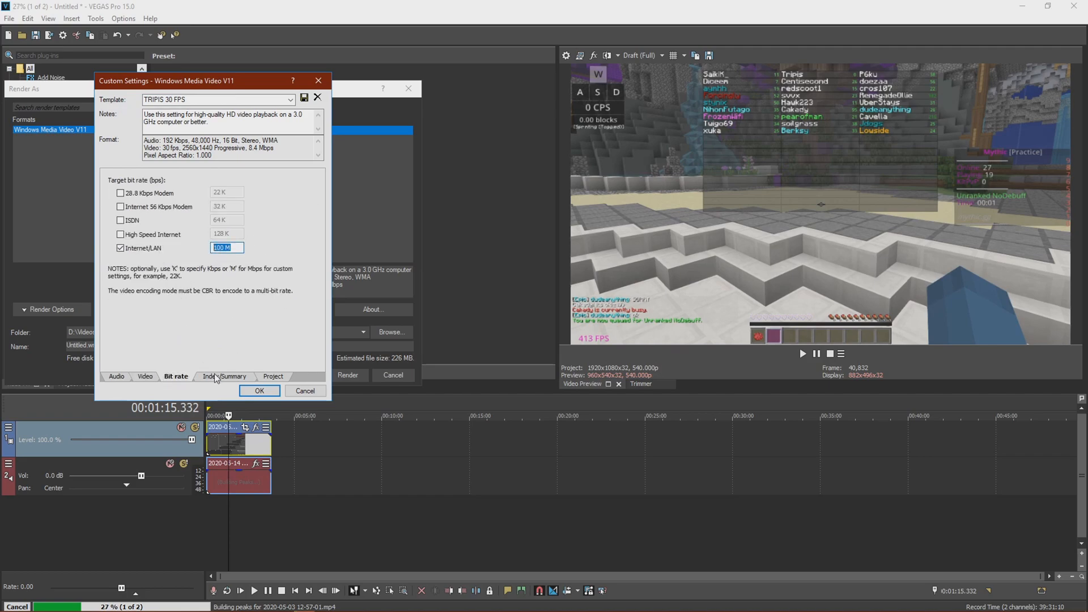
pyautogui.click(273, 376)
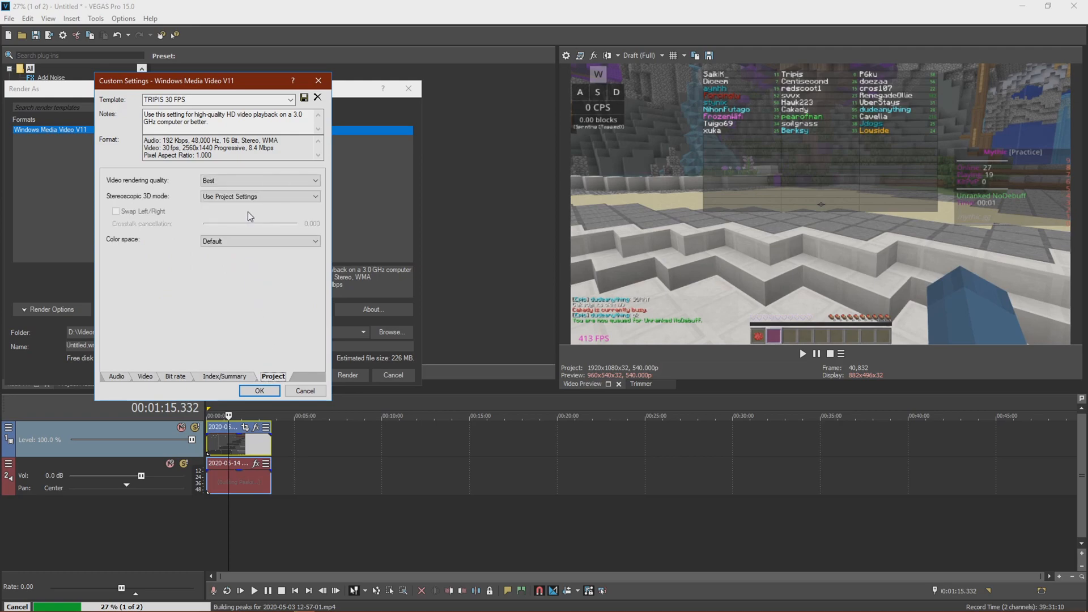
pyautogui.click(208, 100)
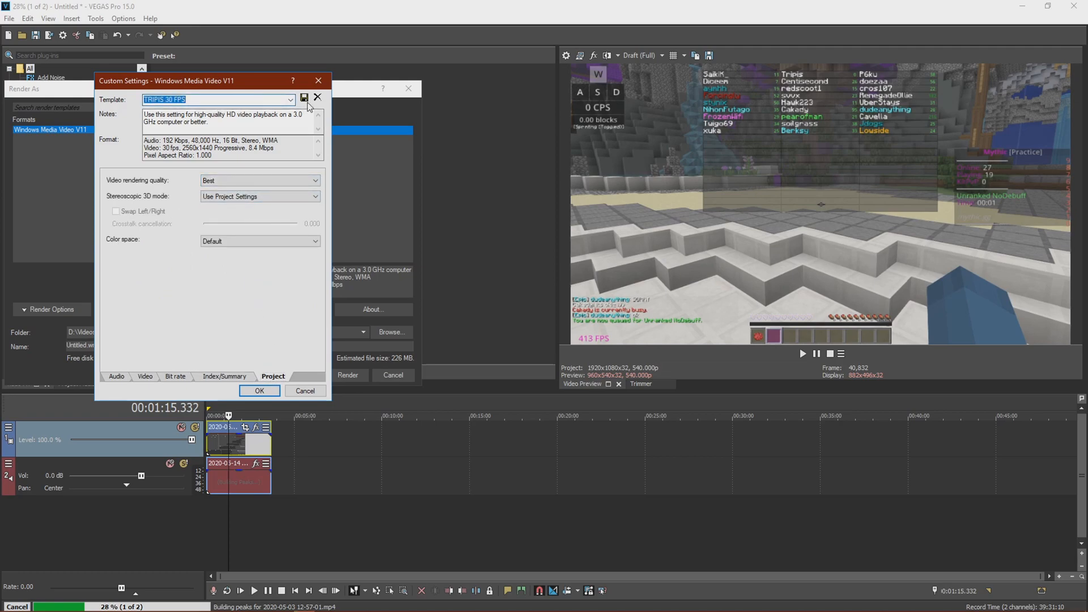
pyautogui.moveTo(305, 98)
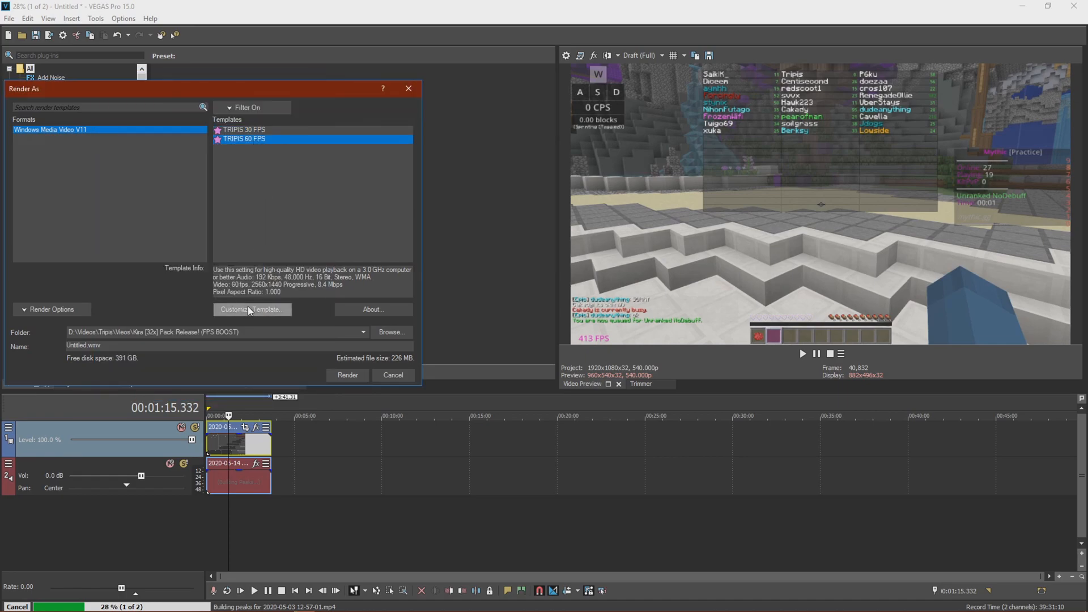
pyautogui.click(251, 309)
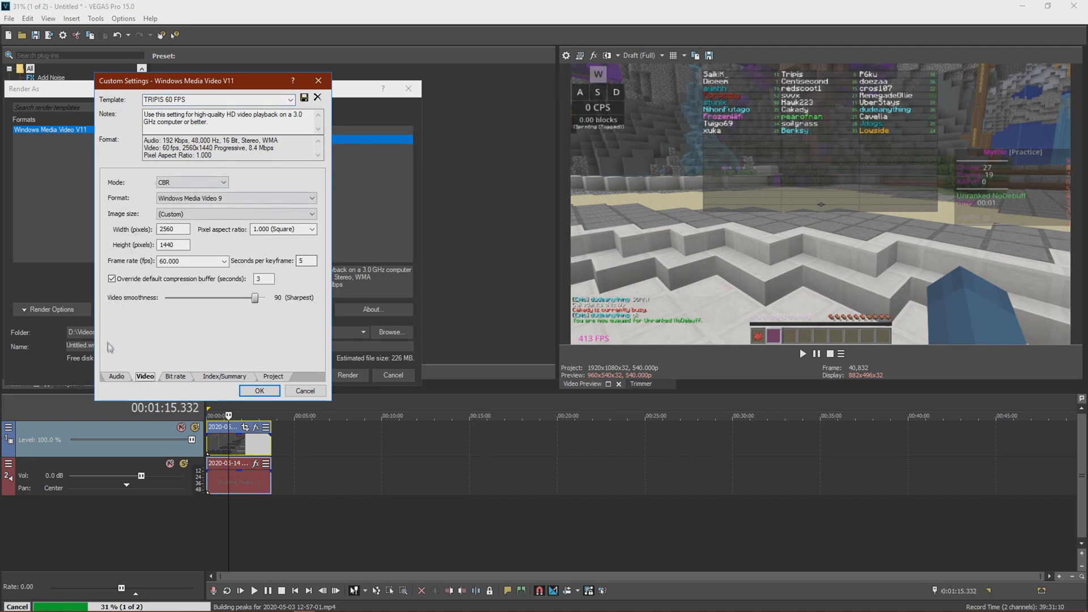
pyautogui.click(176, 376)
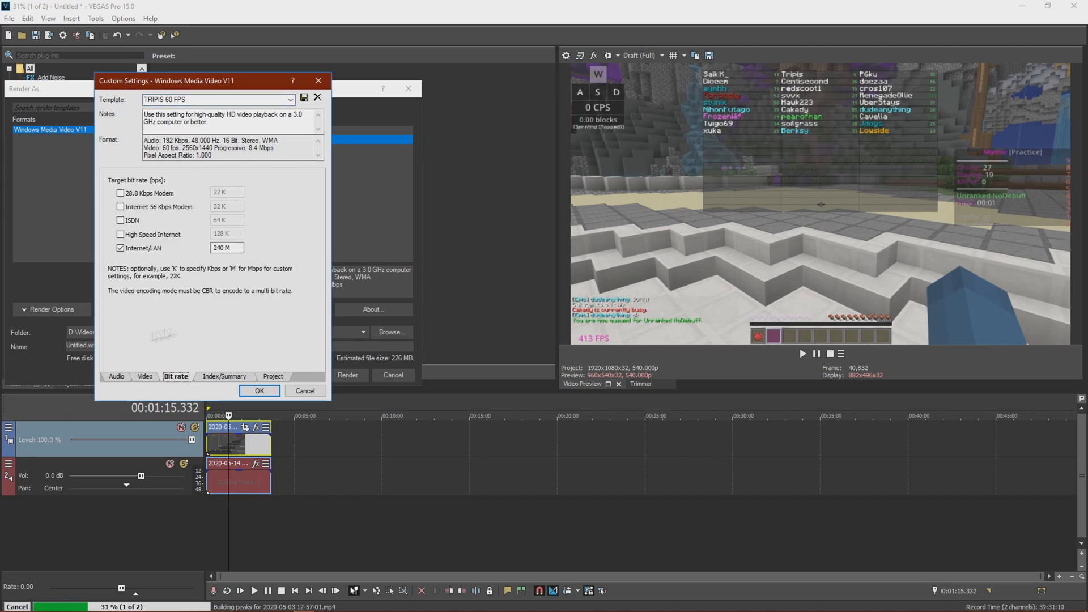
pyautogui.click(224, 377)
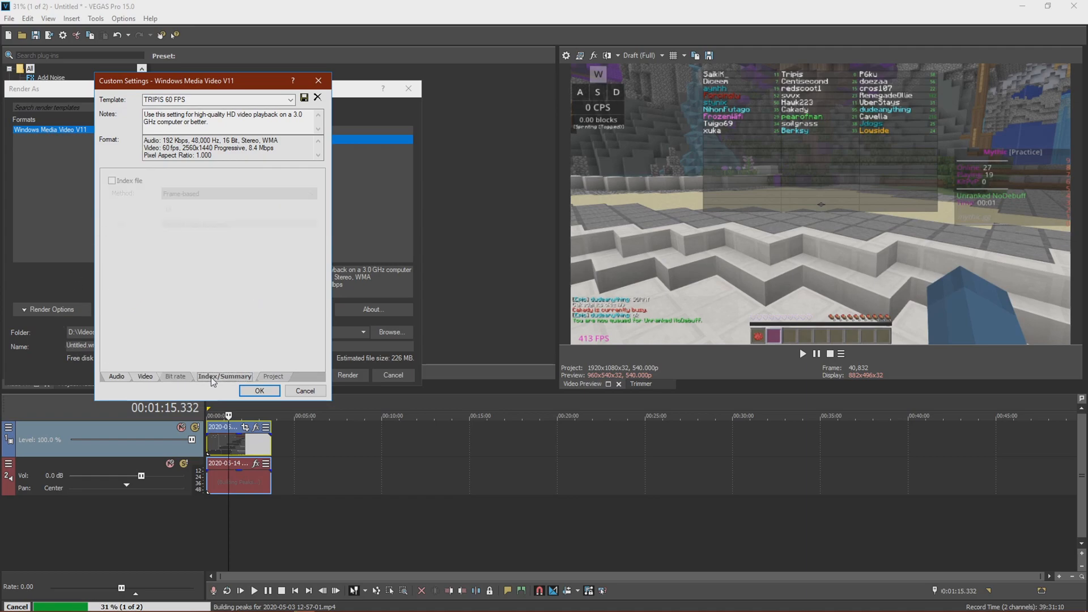
pyautogui.click(272, 376)
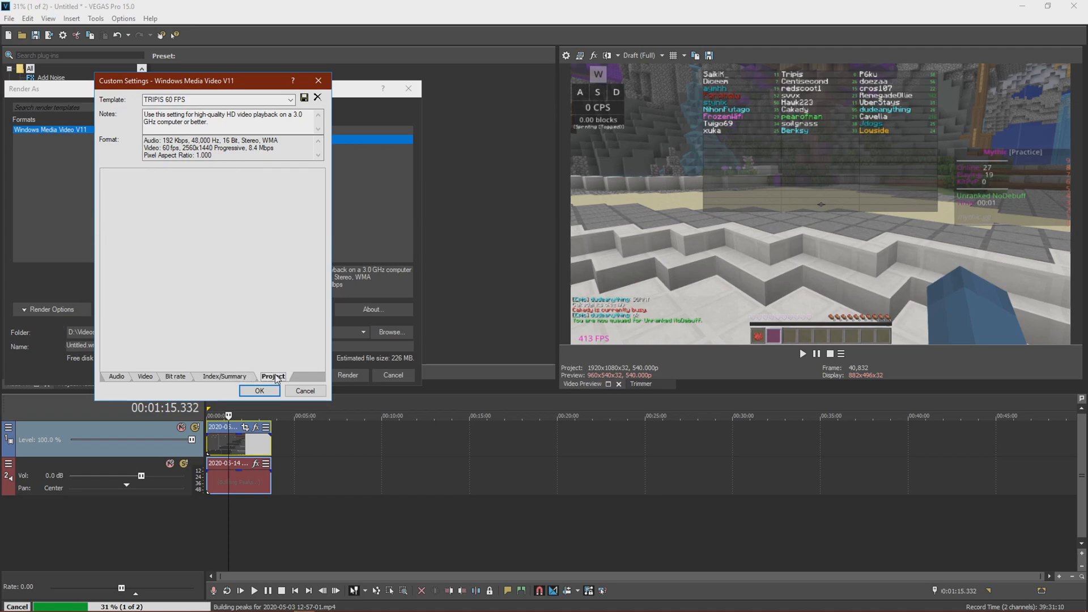
pyautogui.click(273, 377)
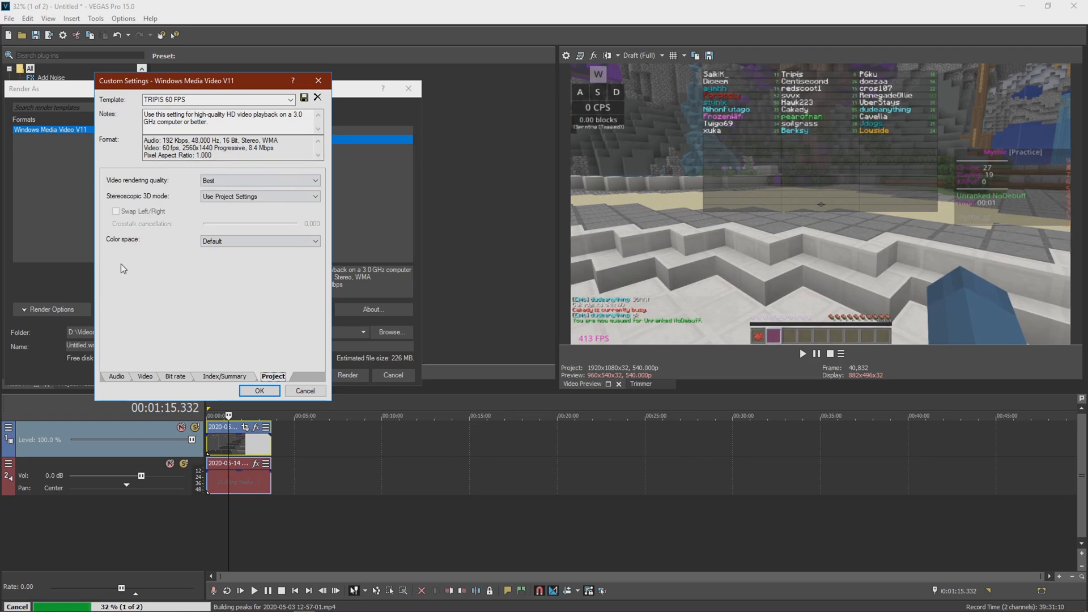
pyautogui.click(258, 390)
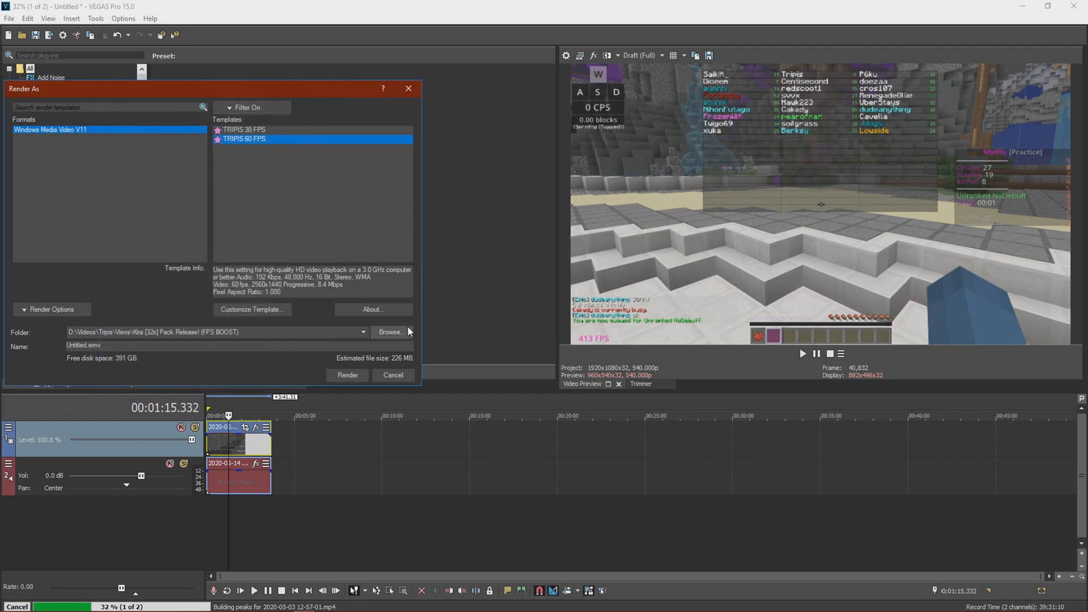